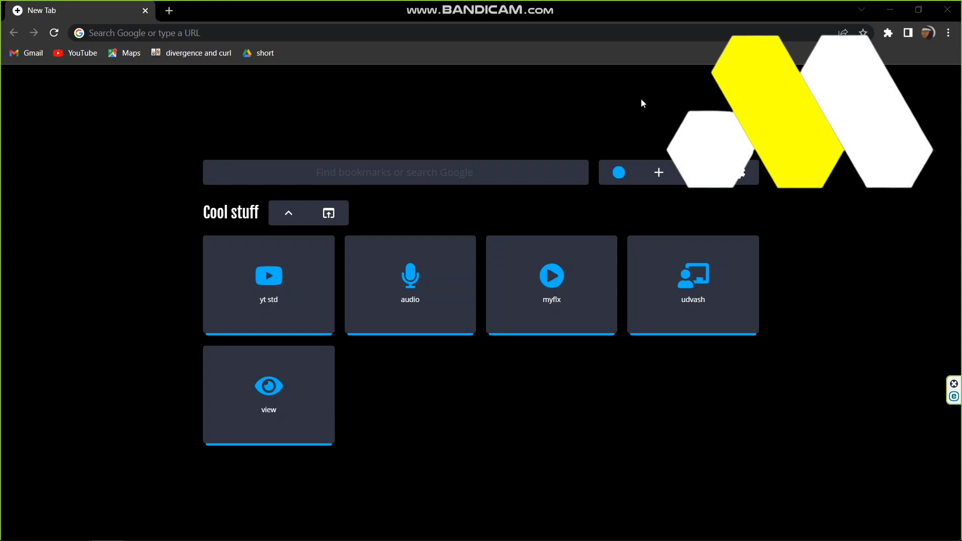
{"action": "mouse_move", "coordinate": [940, 382]}
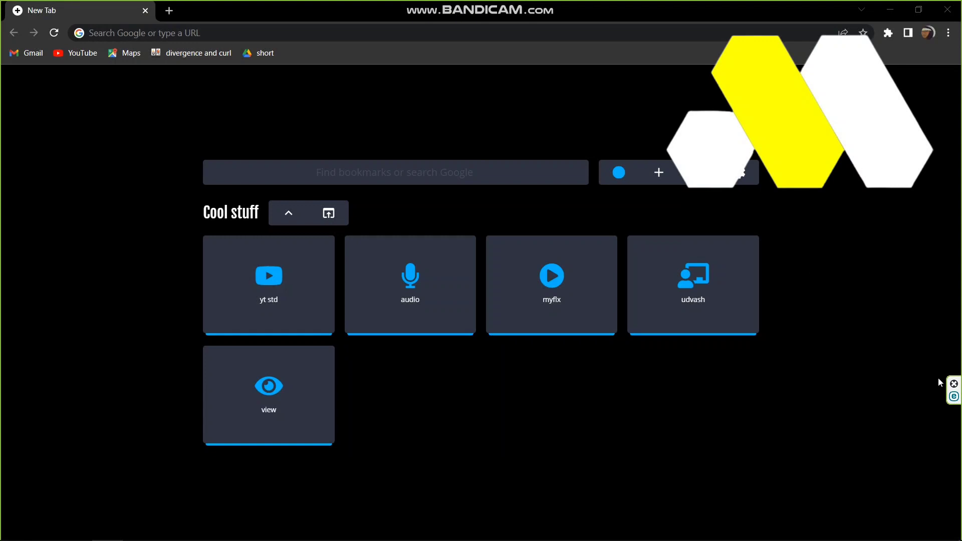
Activate the Chrome address bar to show recent search suggestions like epicgames.
{"action": "left_click", "coordinate": [246, 32]}
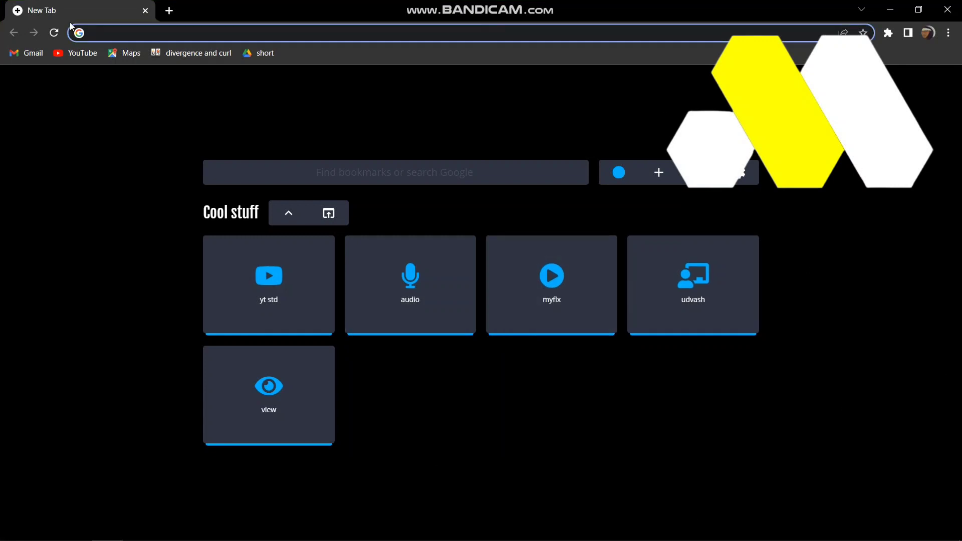
{"action": "left_click", "coordinate": [245, 32]}
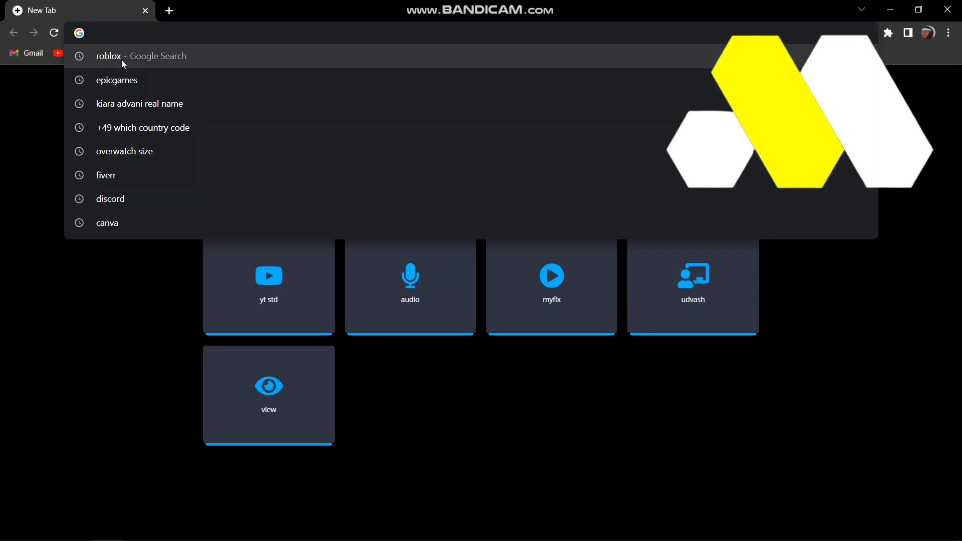
Load the Epic Games Store homepage from the 'epicgames' suggestion.
{"action": "left_click", "coordinate": [117, 80]}
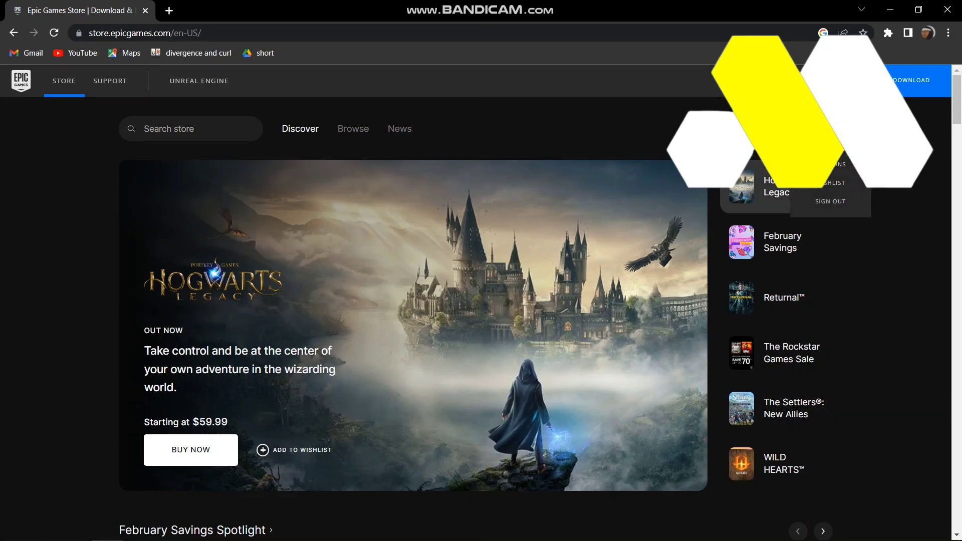
Choose Account from the profile dropdown to reach Account Settings.
{"action": "left_click", "coordinate": [780, 242]}
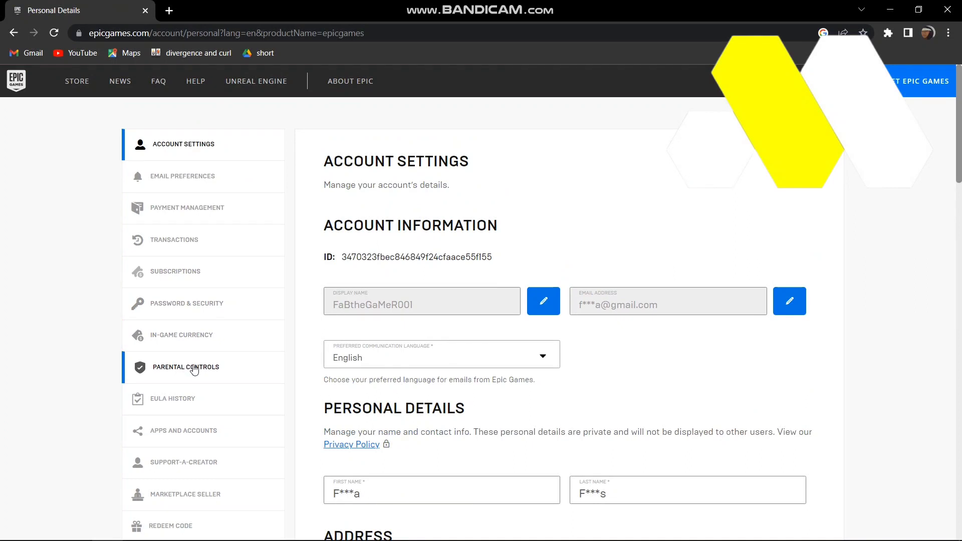
Go to Parental Controls and confirm the six-digit PIN to unlock it.
{"action": "left_click", "coordinate": [185, 367]}
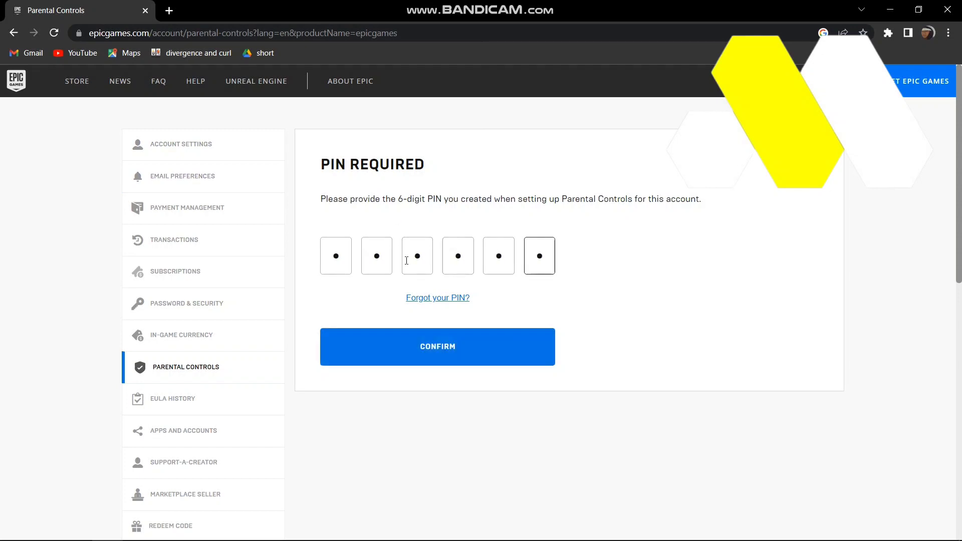
{"action": "left_click", "coordinate": [437, 347]}
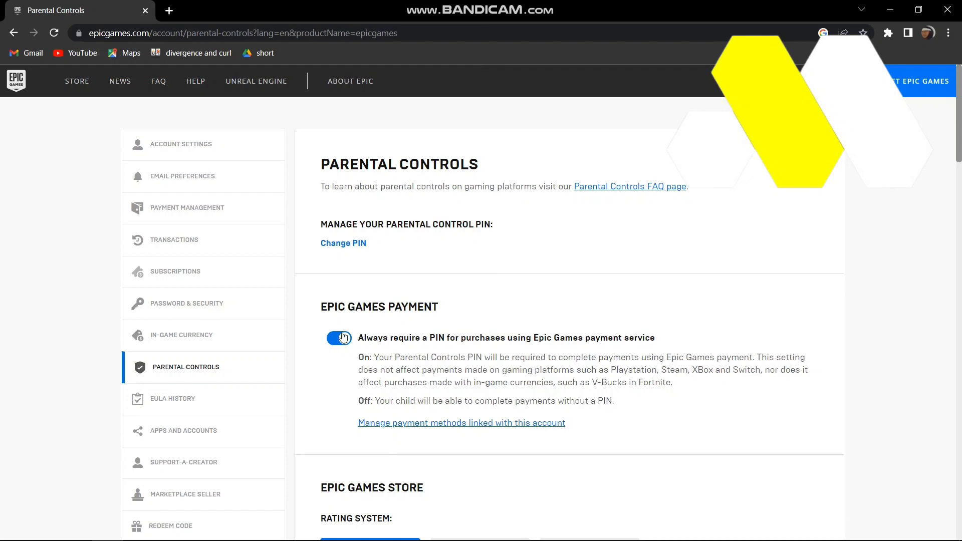
Turn off 'Require PIN to add Epic friends' and review down to Fortnite permissions.
{"action": "scroll", "scroll_direction": "down", "scroll_amount": 3}
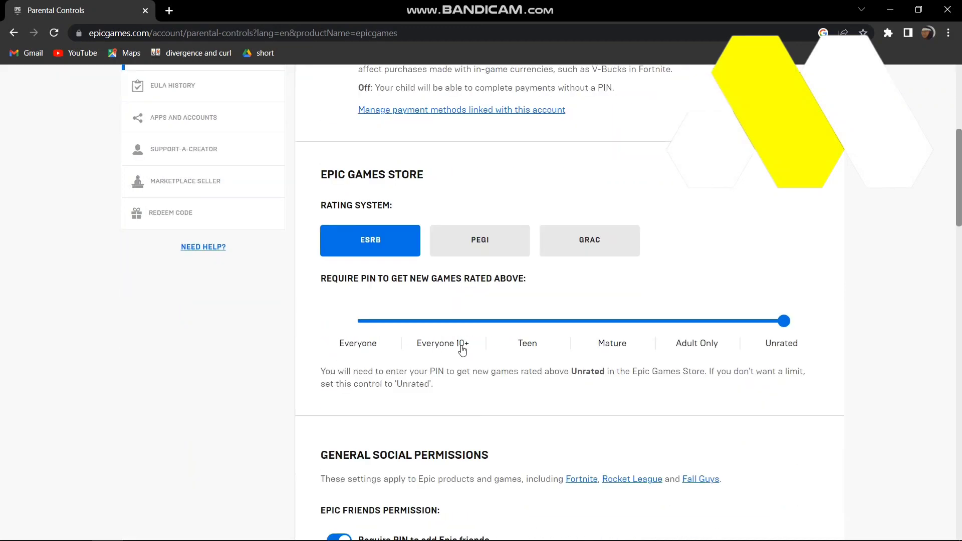
{"action": "scroll", "scroll_direction": "down", "scroll_amount": 3}
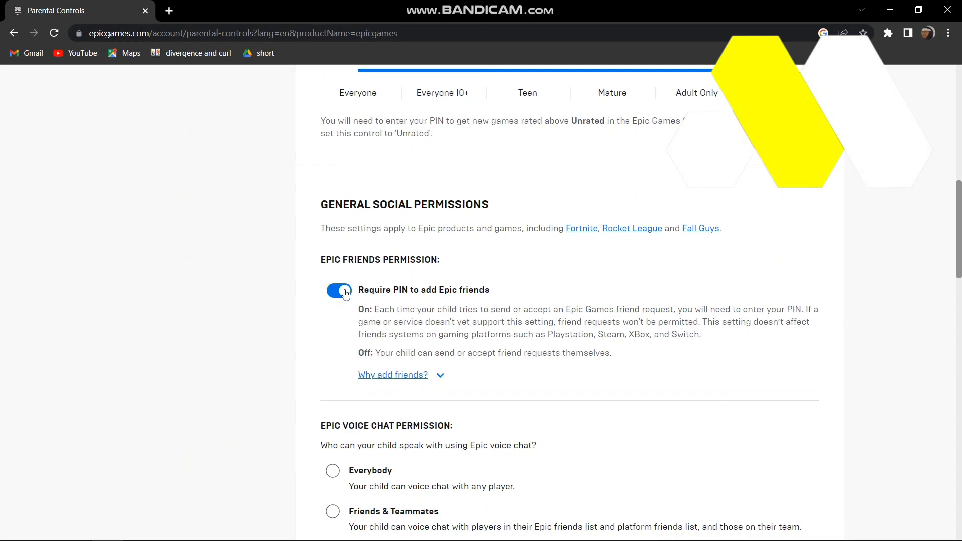
{"action": "left_click", "coordinate": [339, 292]}
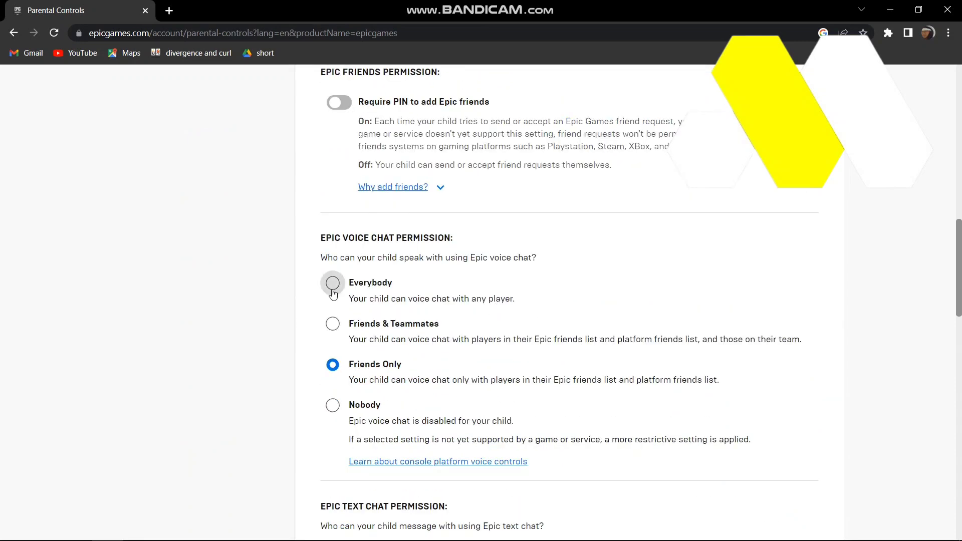
{"action": "scroll", "scroll_direction": "down", "scroll_amount": 3}
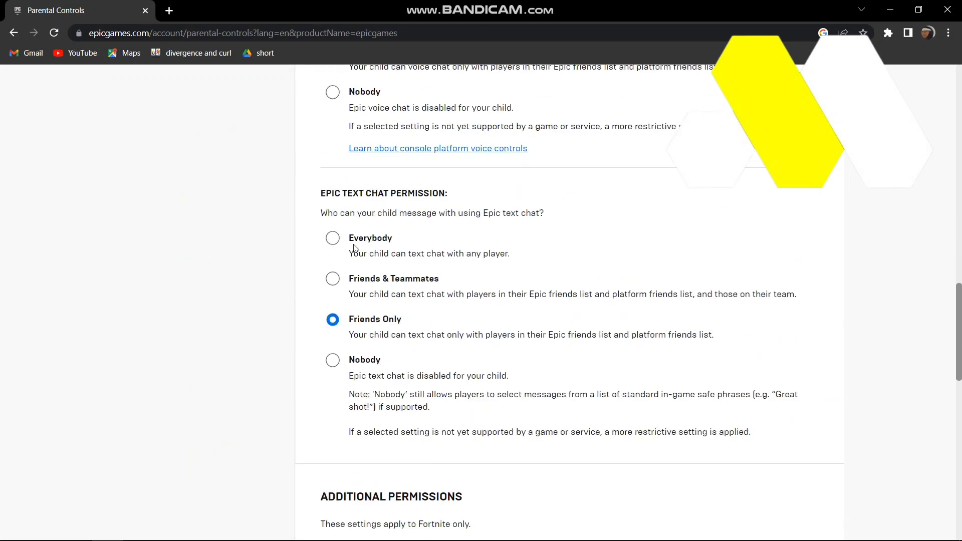
{"action": "scroll", "scroll_direction": "down", "scroll_amount": 3}
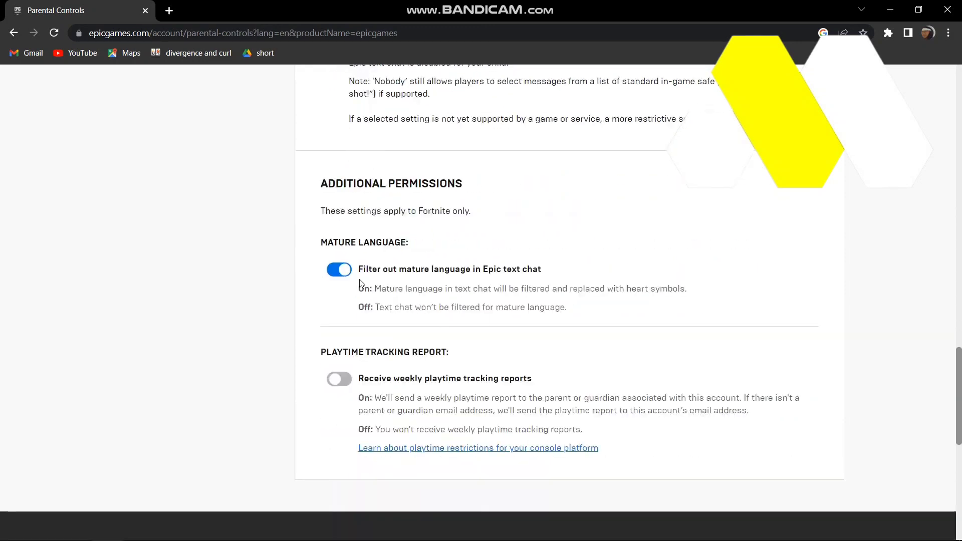